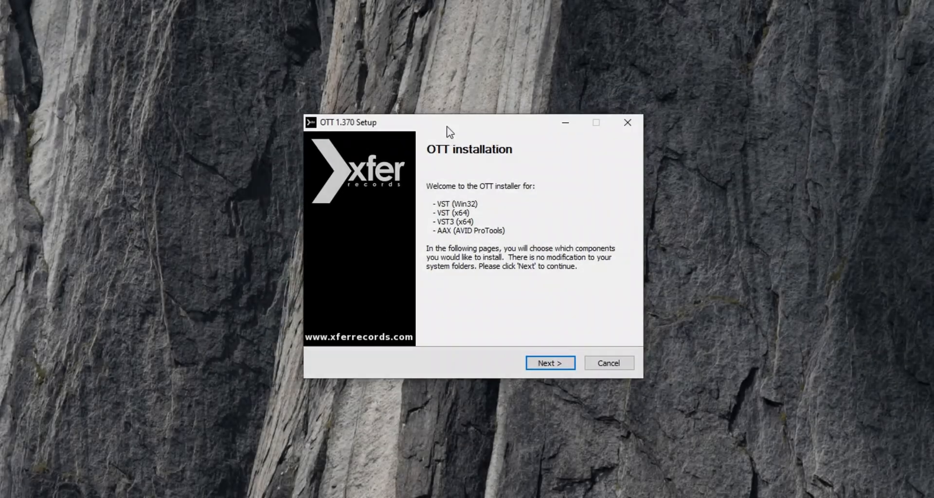
- Accept the licence, keep the VST components and the default 32-bit VST location
left_click(548, 362)
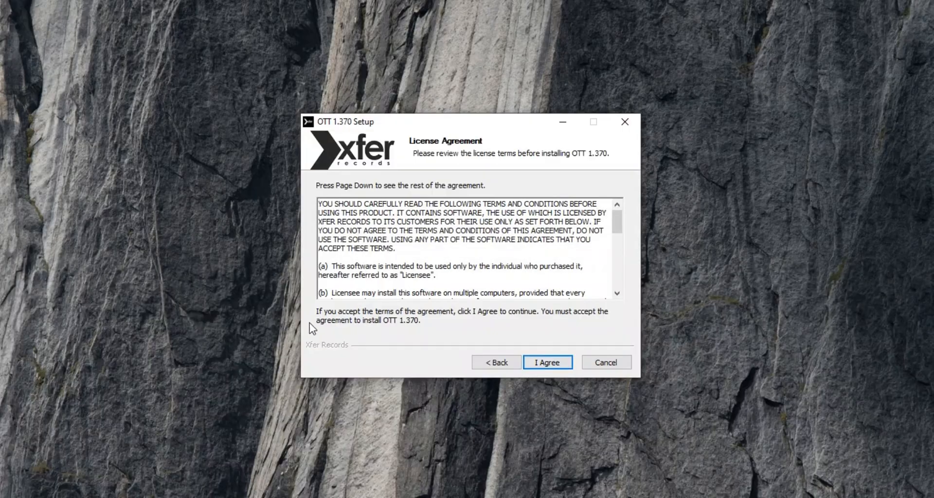
left_click(546, 362)
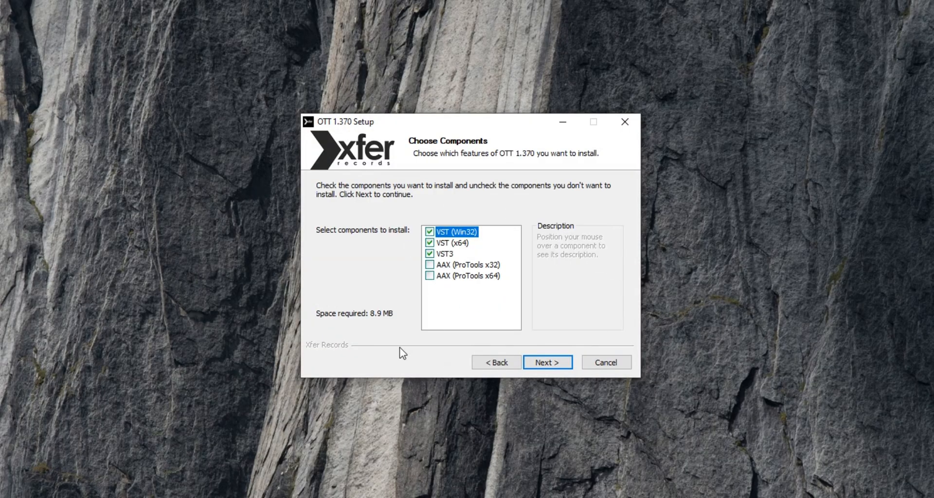
left_click(546, 362)
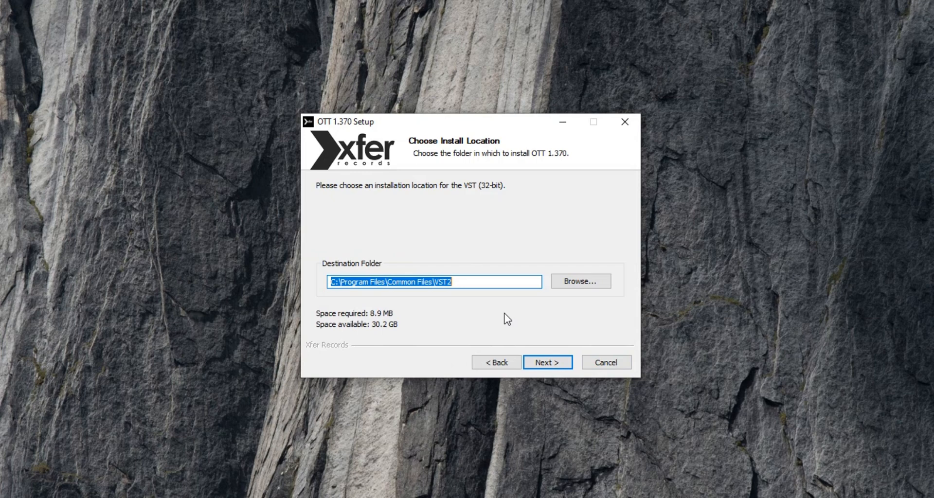
left_click(546, 362)
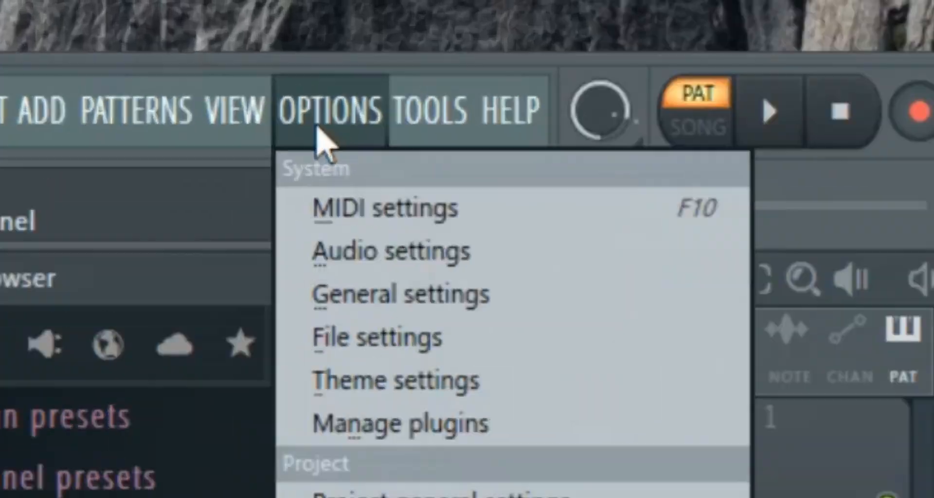
- Reach the Plugin Manager via File settings and browse the FL Studio installation folder
left_click(375, 337)
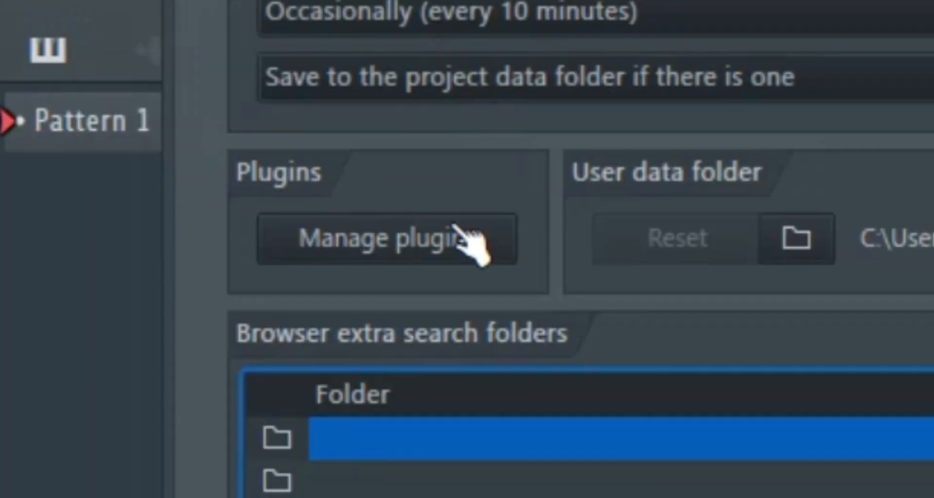
left_click(384, 238)
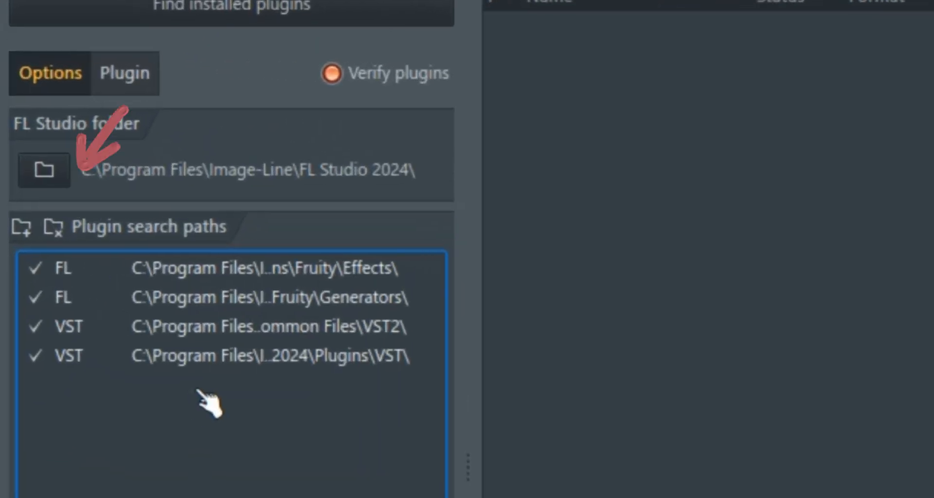
left_click(44, 170)
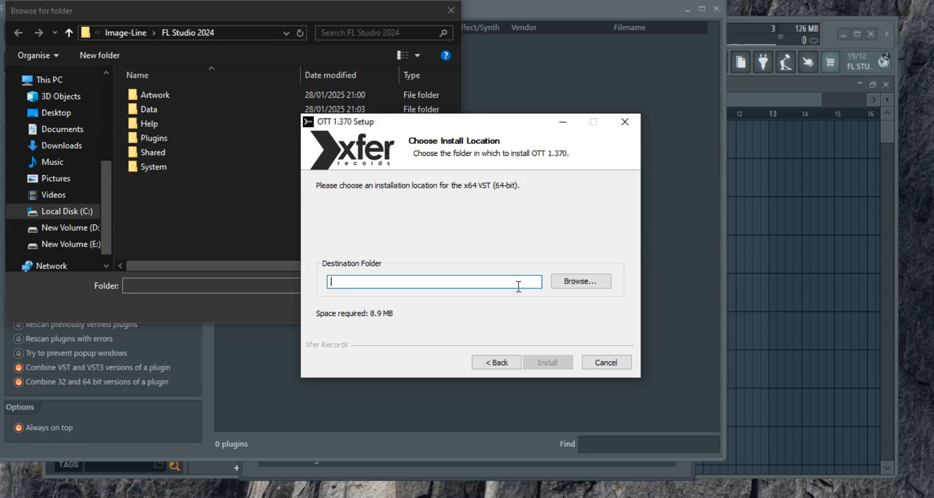
- Point the 64-bit VST location to Image-Line > FL Studio 2024 > Plugins > Effects
left_click(580, 281)
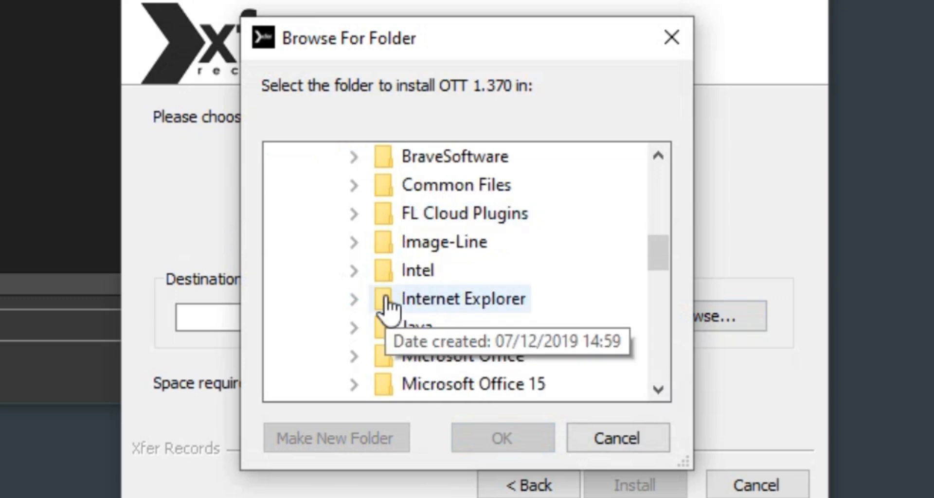
left_click(354, 242)
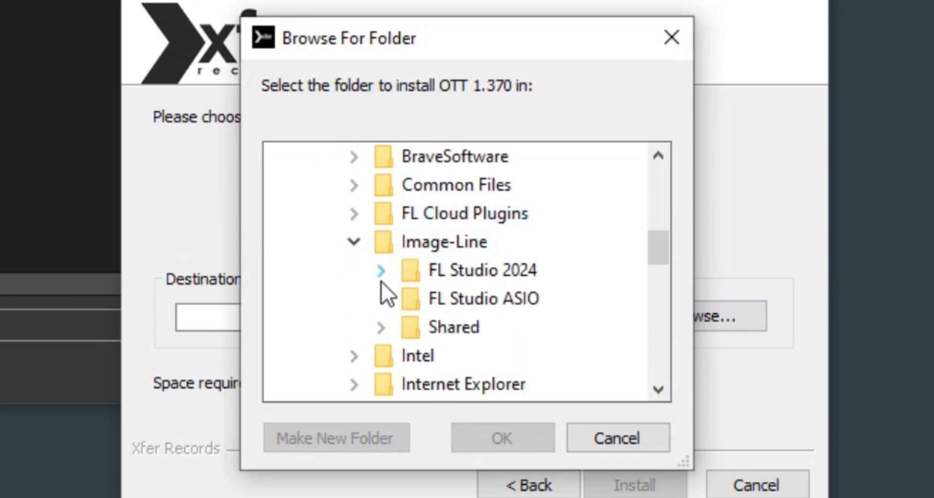
left_click(381, 270)
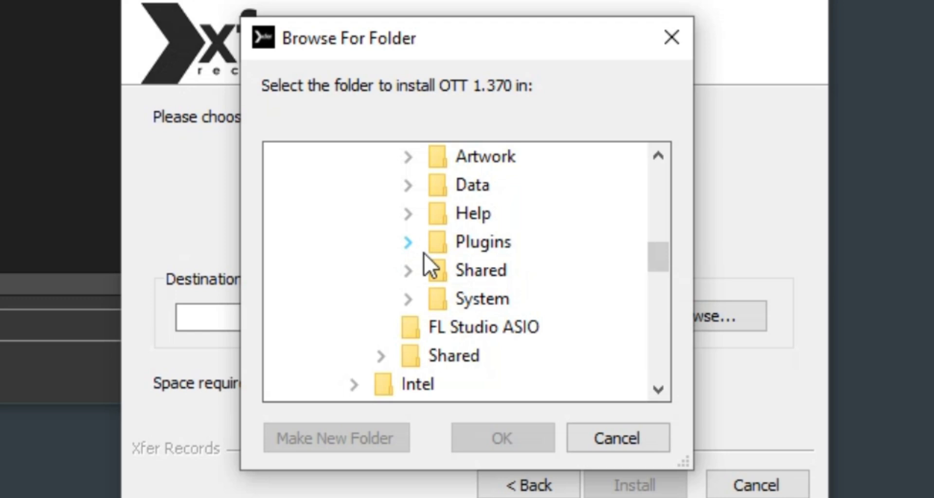
left_click(408, 241)
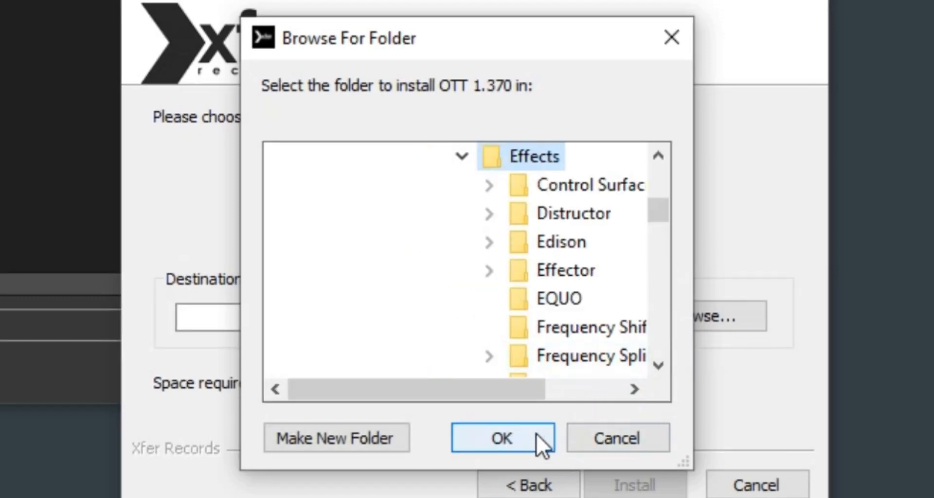
left_click(500, 438)
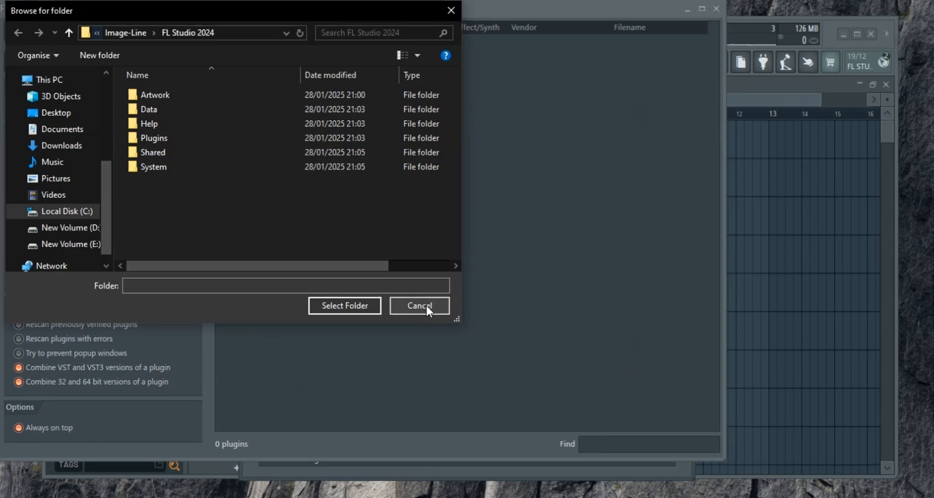
- Cancel the folder browser and rescan so OTT by Xfer Records appears among 134 plugins
left_click(418, 305)
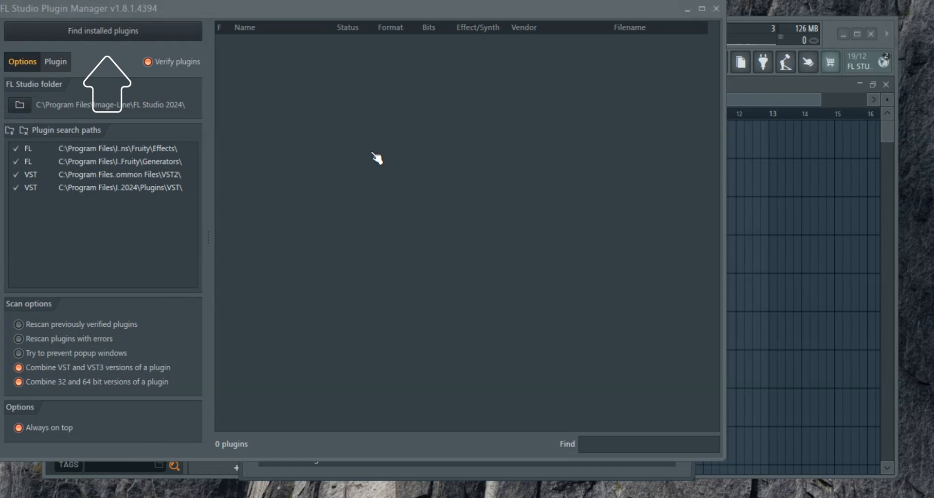
left_click(103, 30)
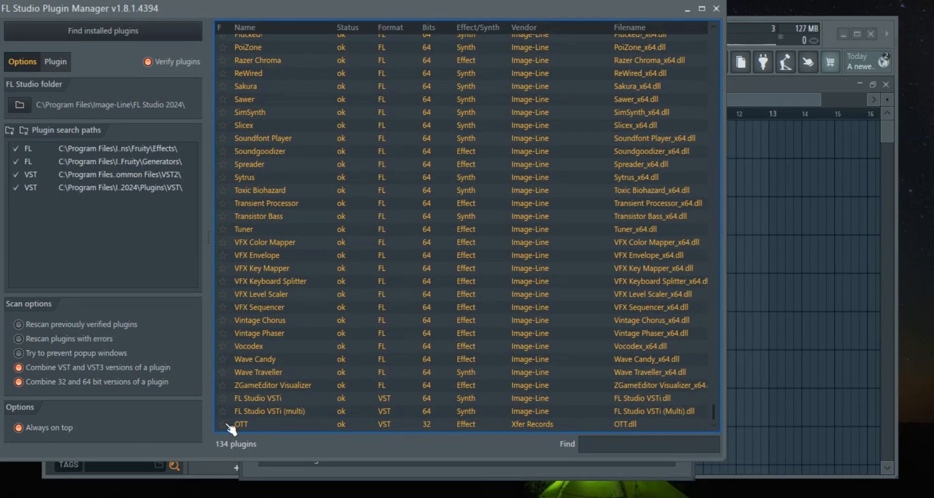
scroll("up", 3)
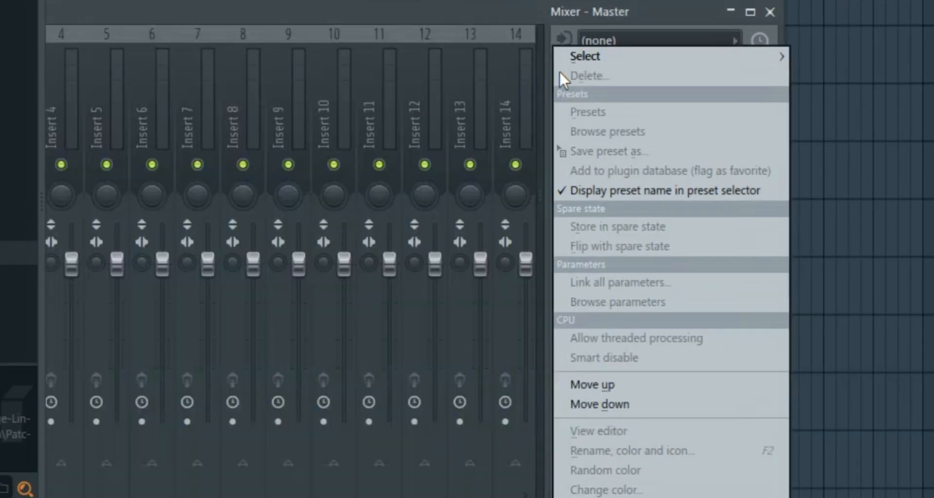
- Choose OTT from the Effect category for the Master track's first slot
left_click(585, 56)
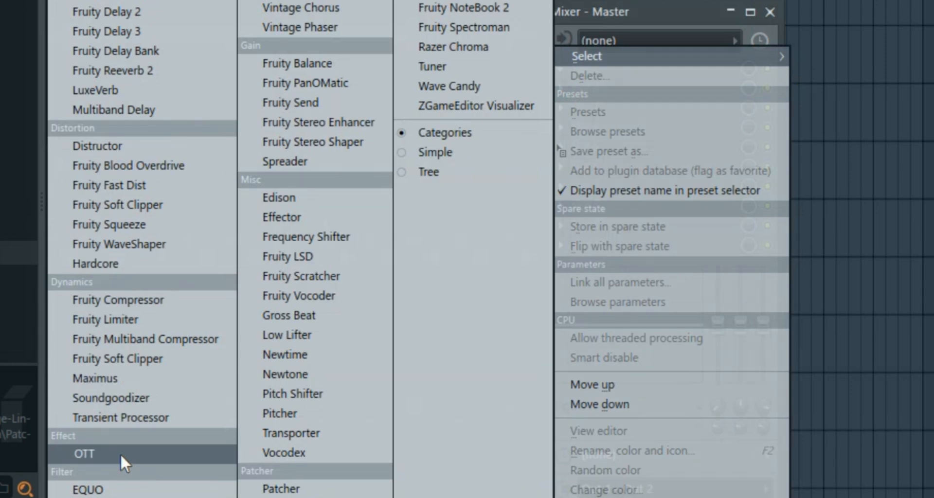
left_click(84, 453)
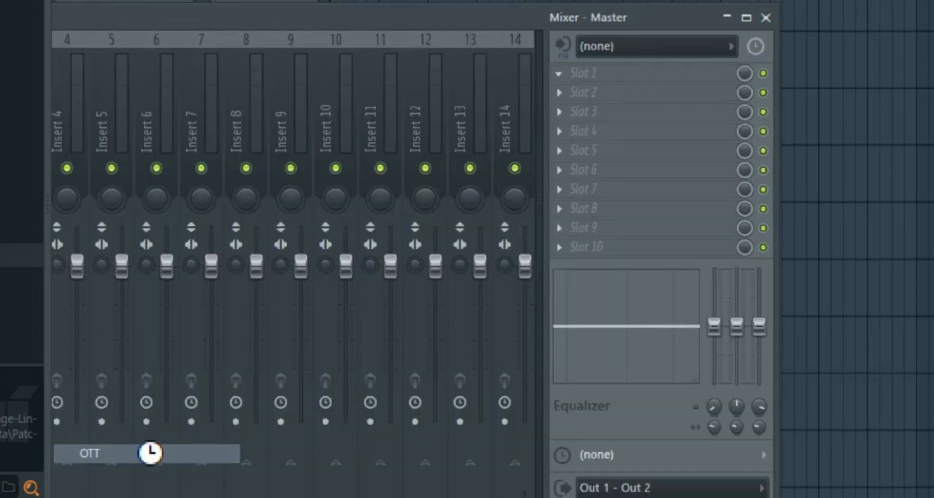